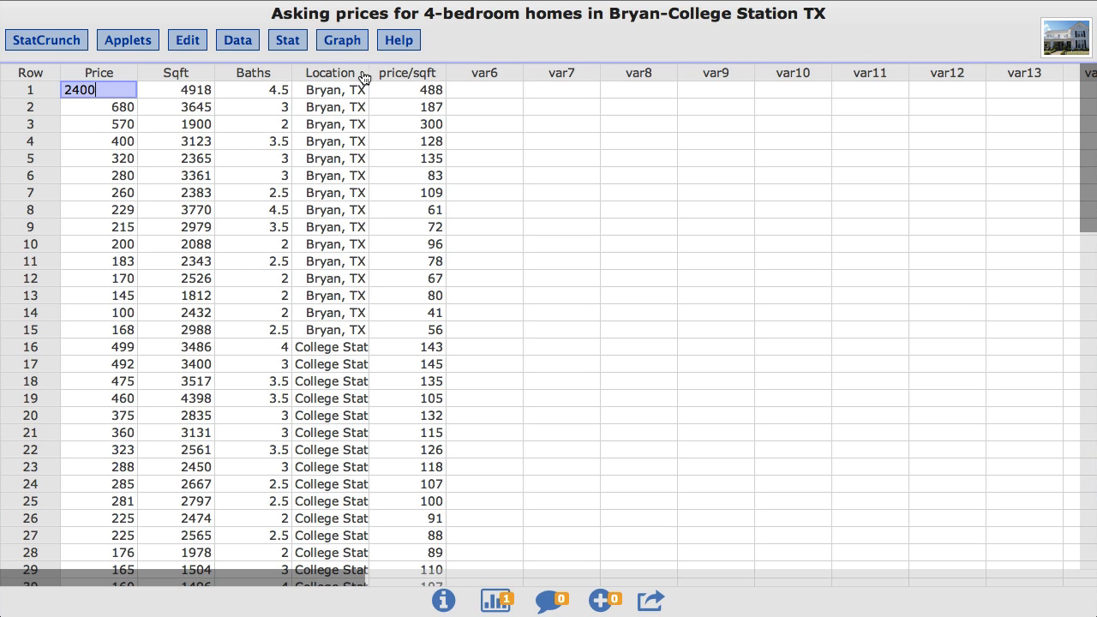
Compute a scatter plot with Sqft on the X axis and Price on the Y axis.
click(343, 40)
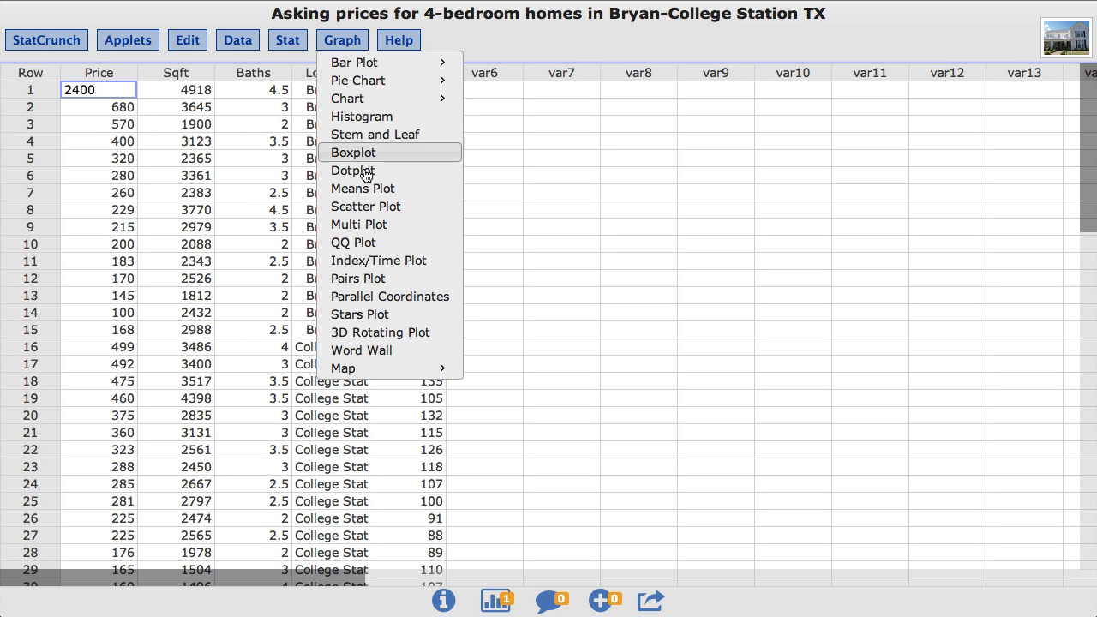
click(365, 205)
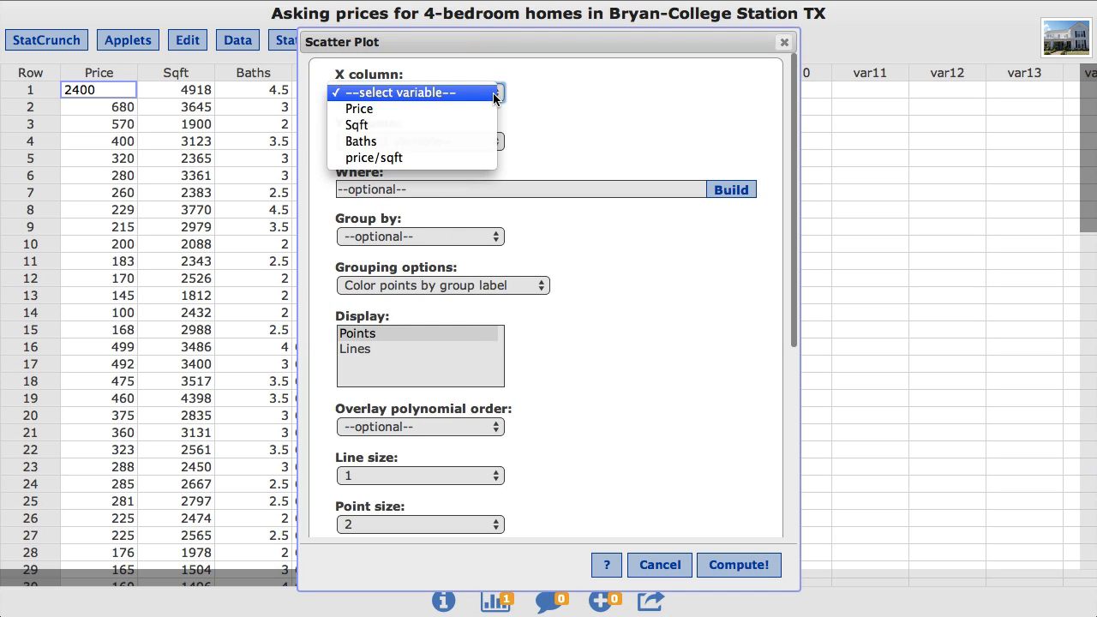
click(356, 125)
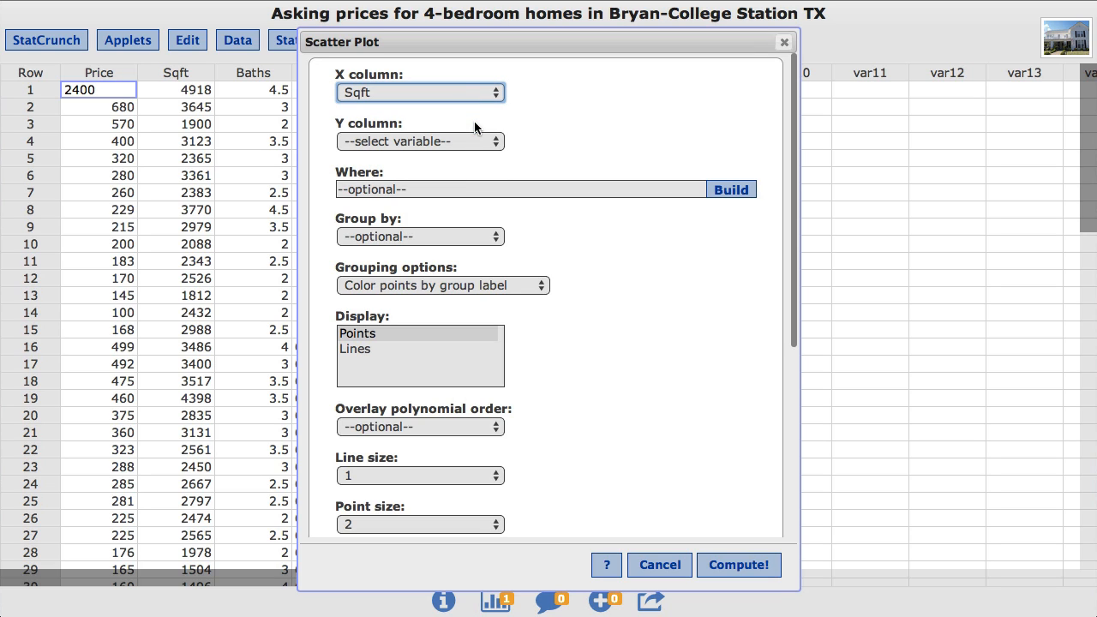
click(420, 140)
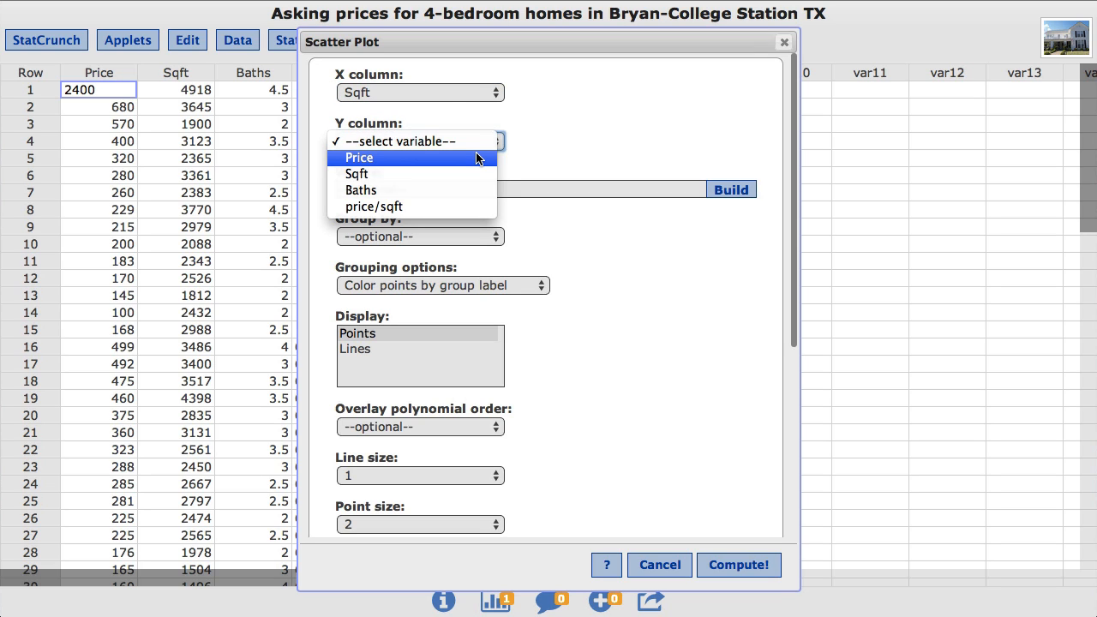
click(358, 158)
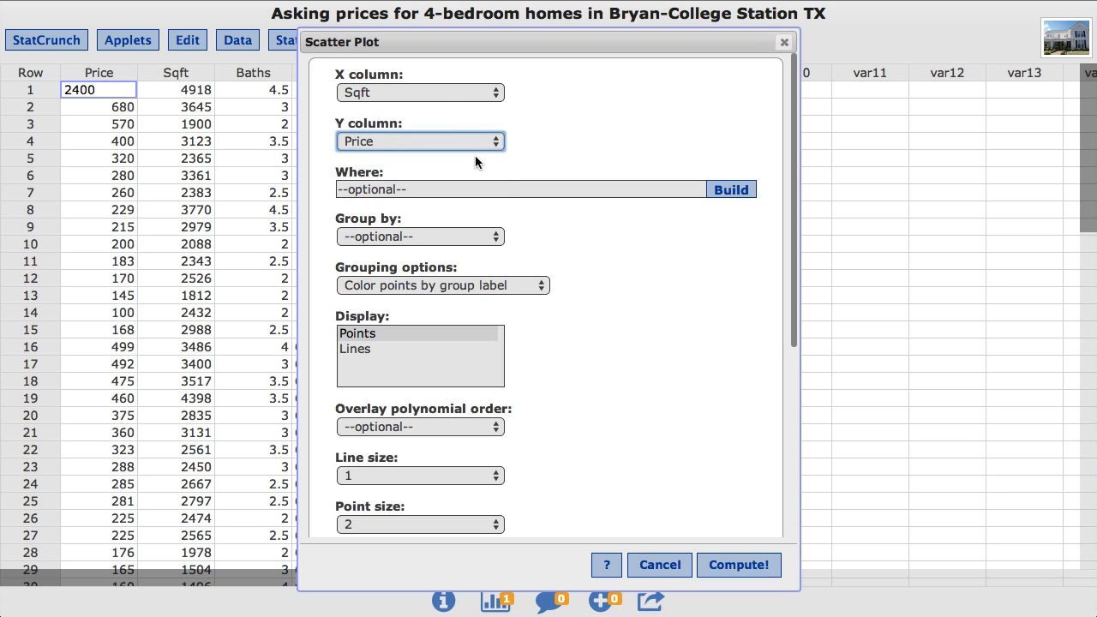
mouse_move(747, 576)
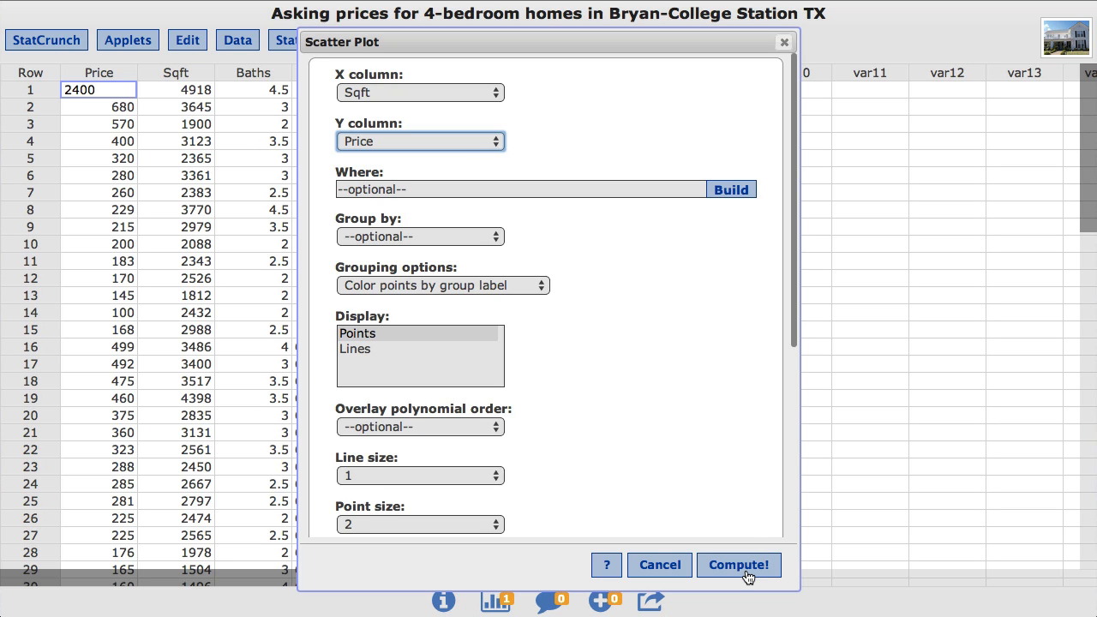
click(738, 565)
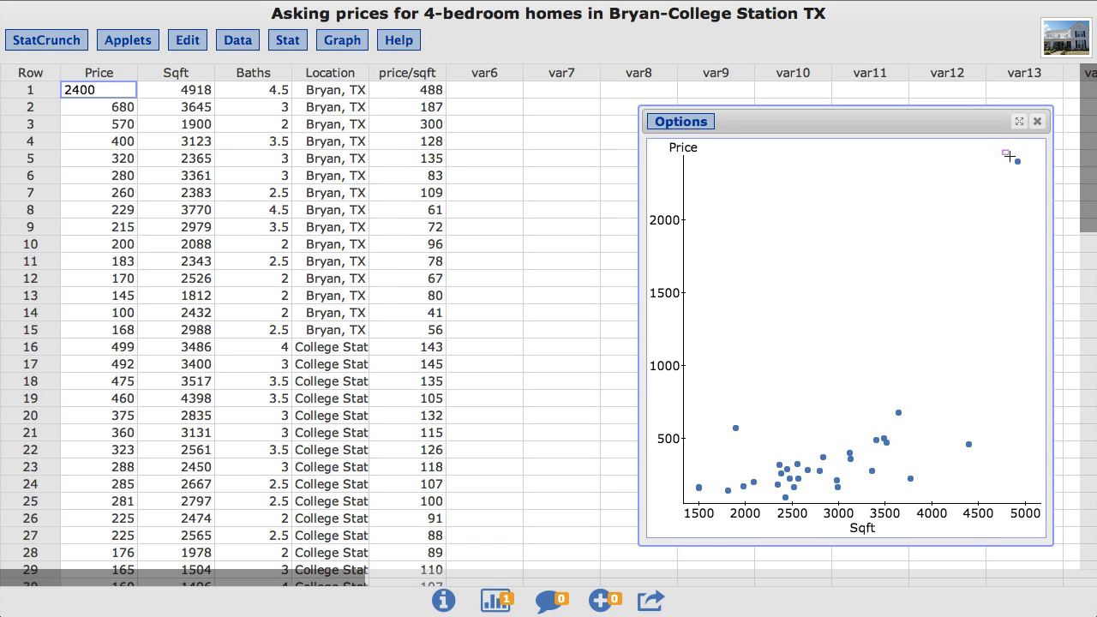
click(1015, 161)
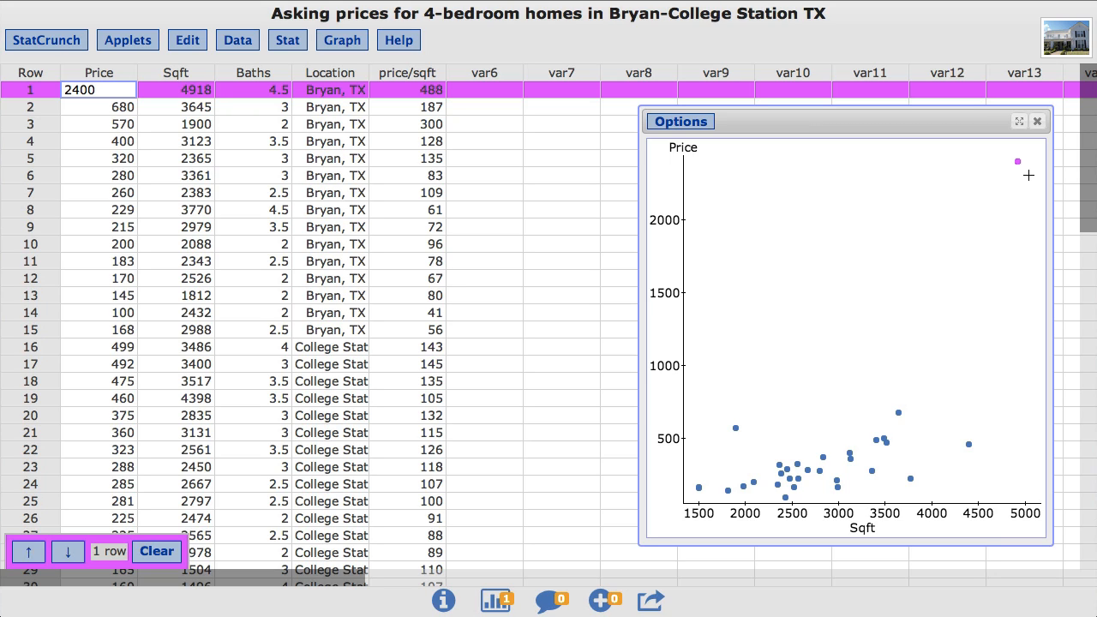
mouse_move(728, 189)
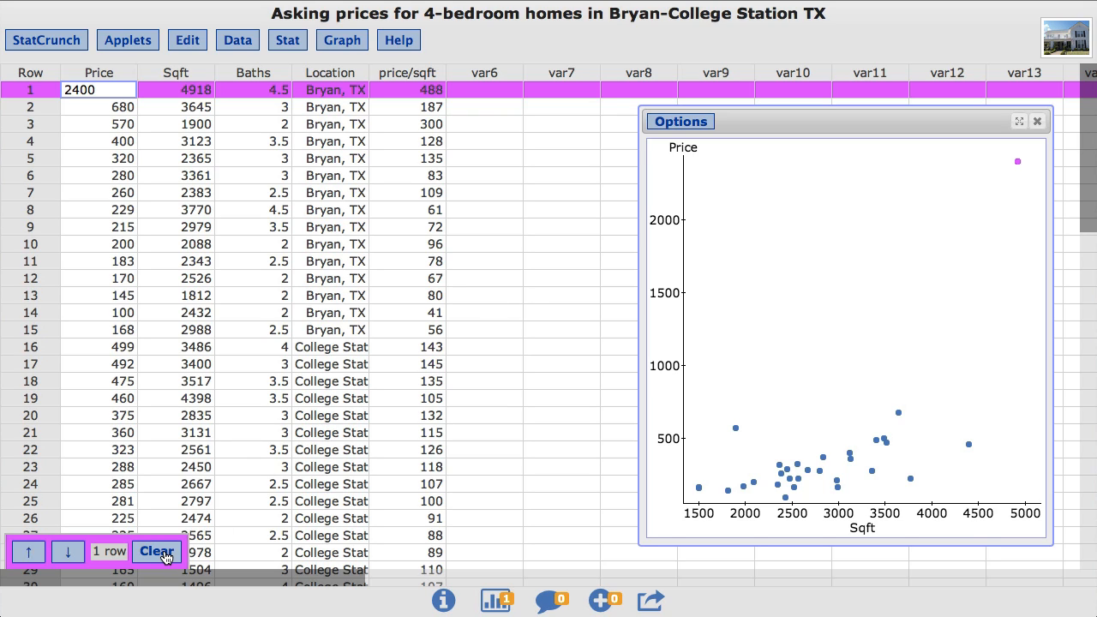
click(156, 551)
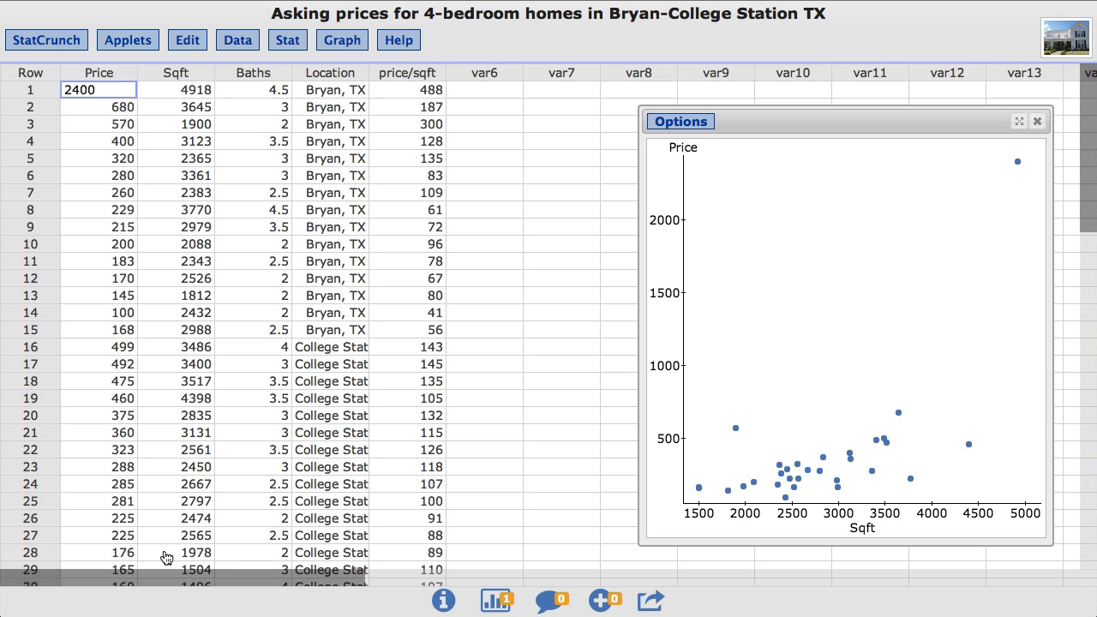
Redraw the plot with the Where filter Price<2000 to drop the outlying home.
click(682, 119)
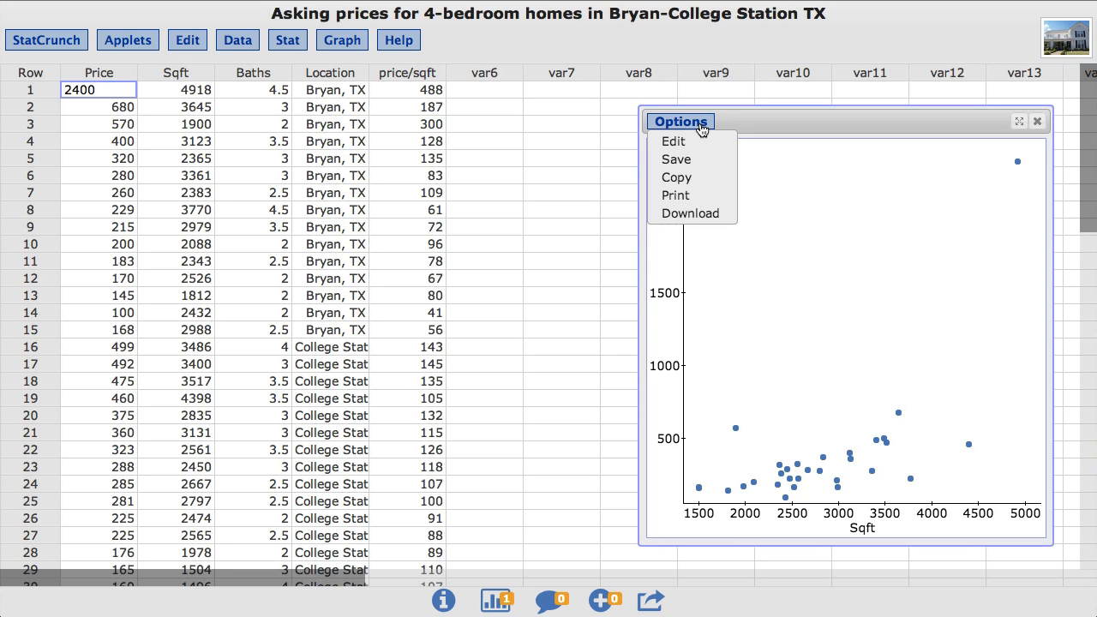
click(672, 140)
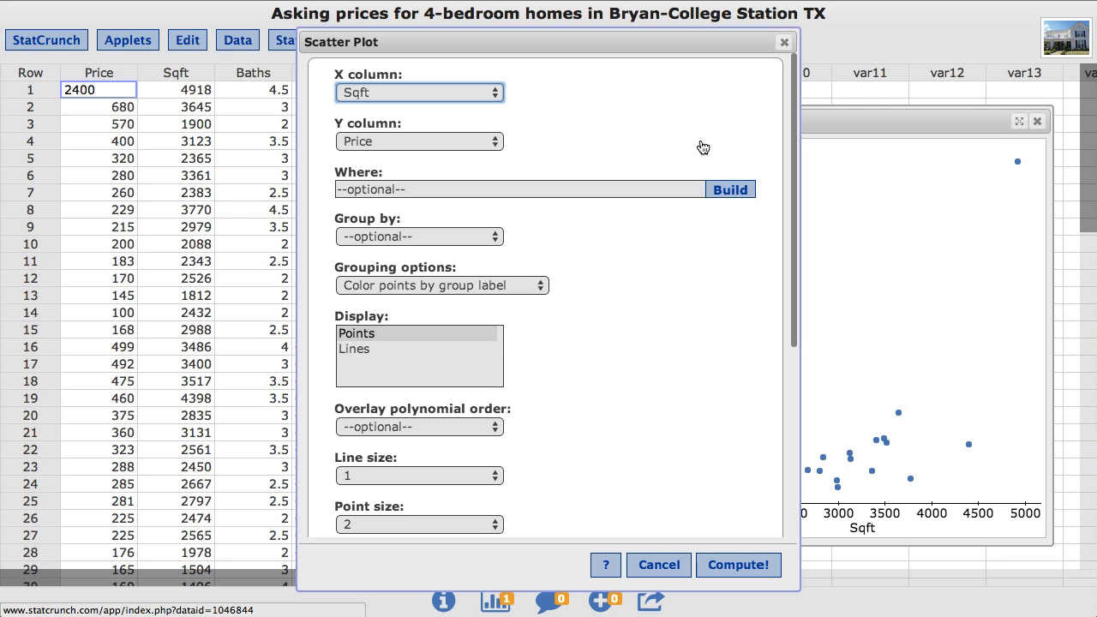
mouse_move(694, 153)
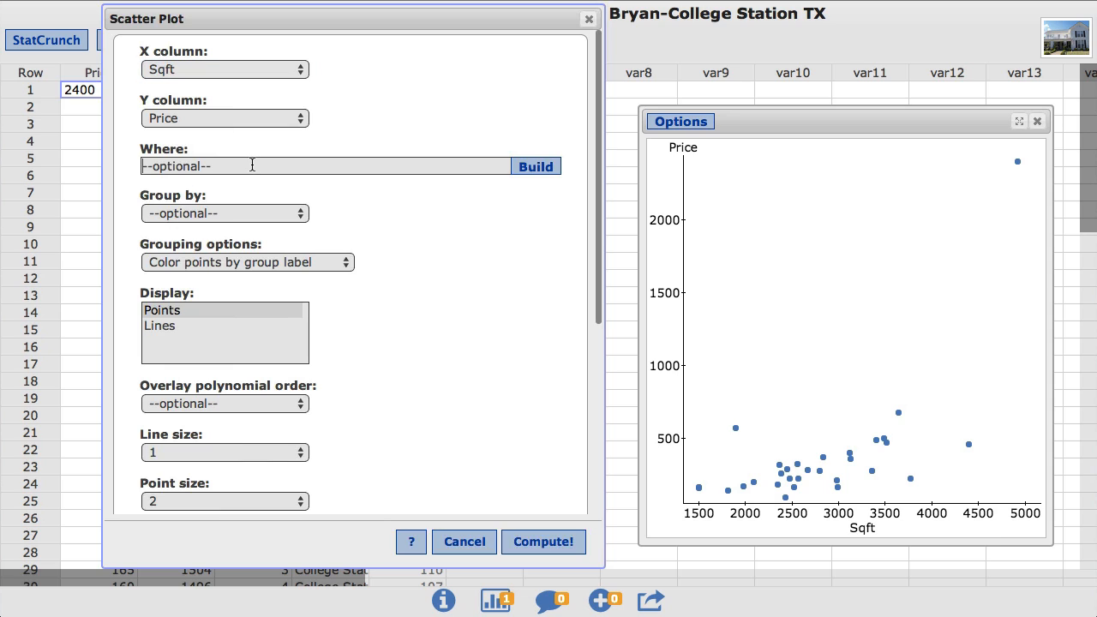
text(Price<2)
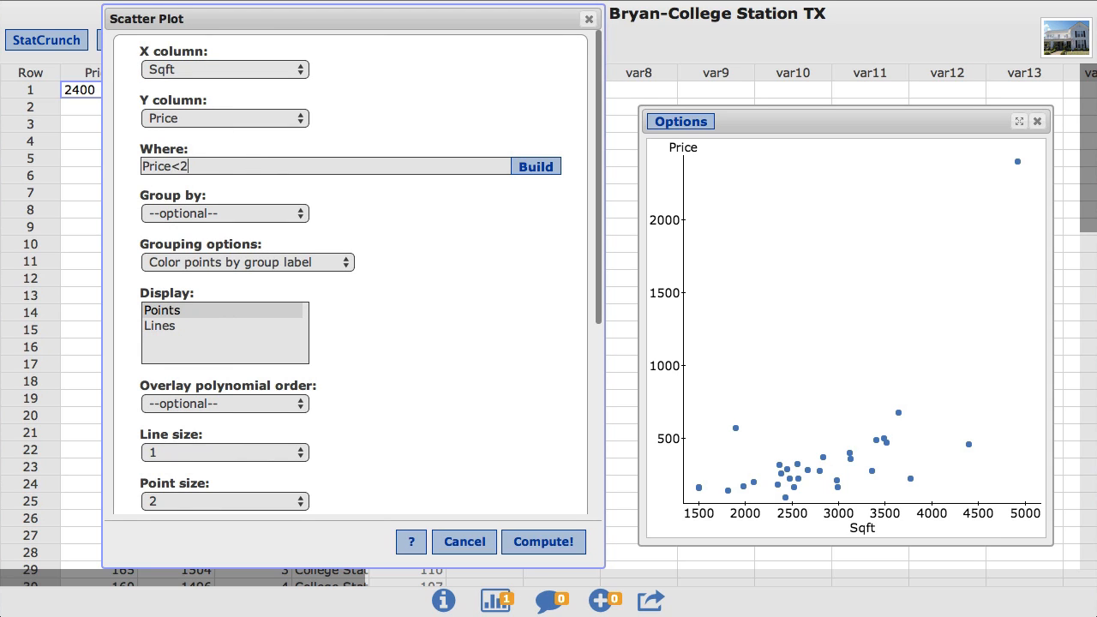
text(000)
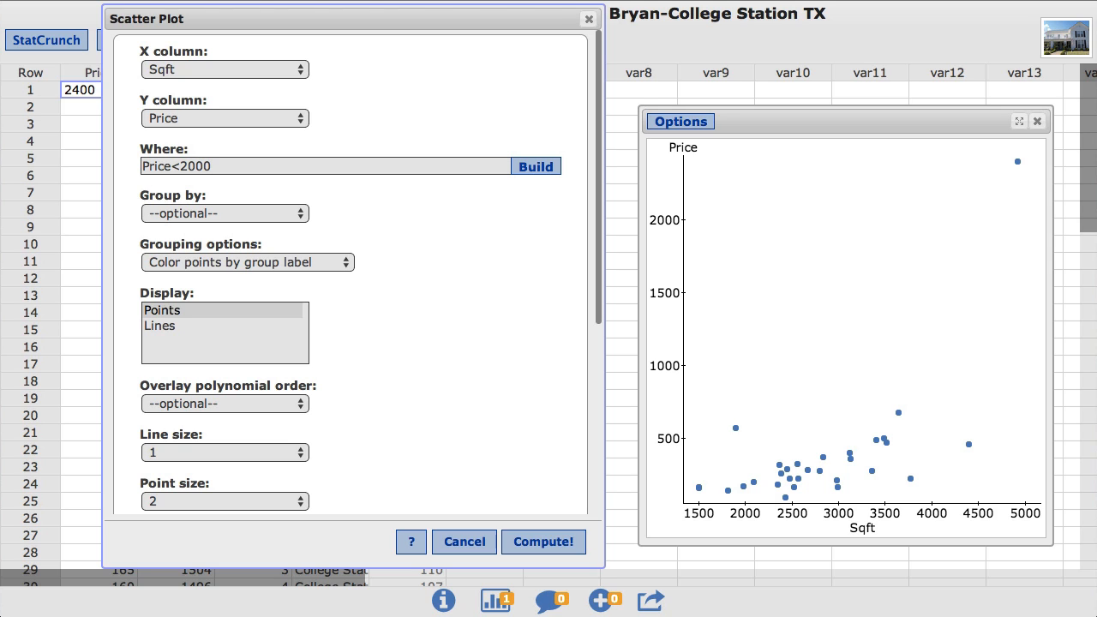
mouse_move(295, 36)
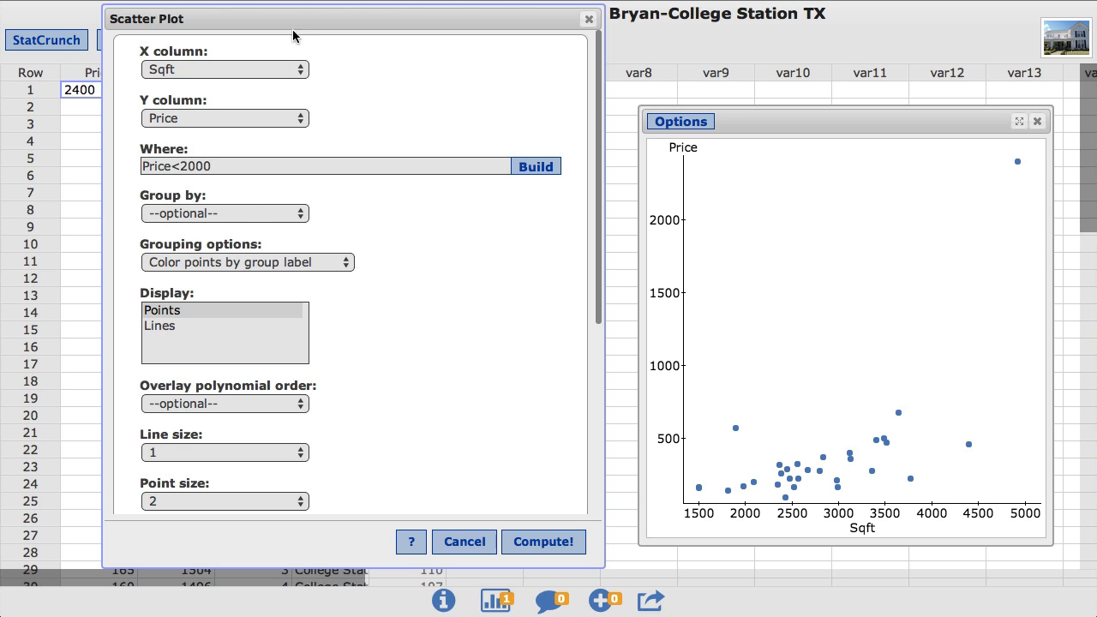
drag(294, 34, 387, 15)
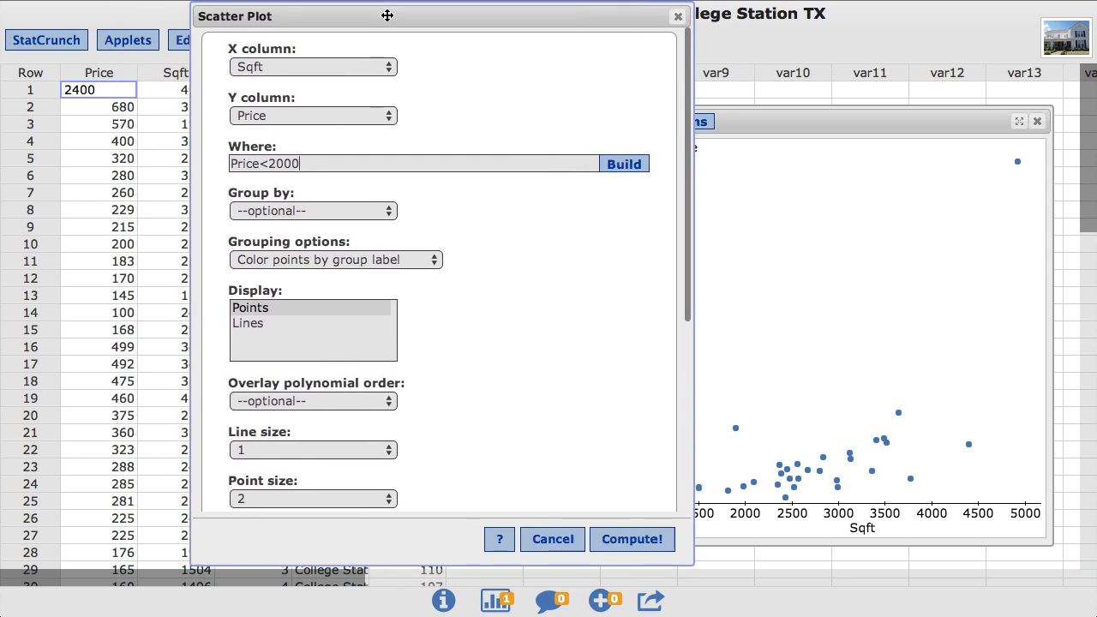
drag(387, 16, 593, 21)
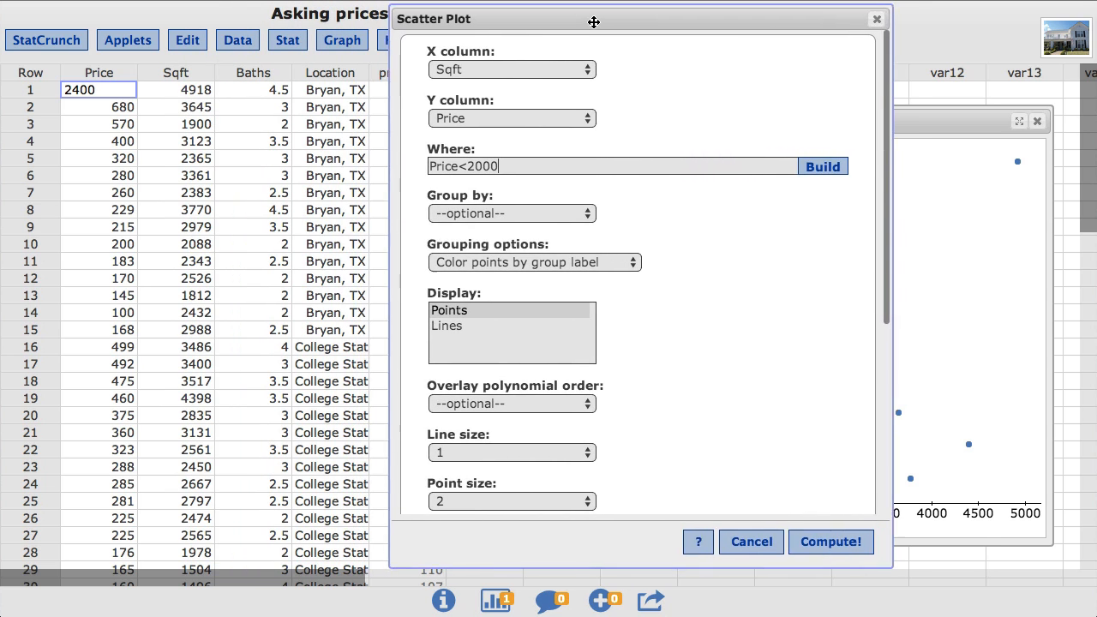
drag(593, 20, 627, 21)
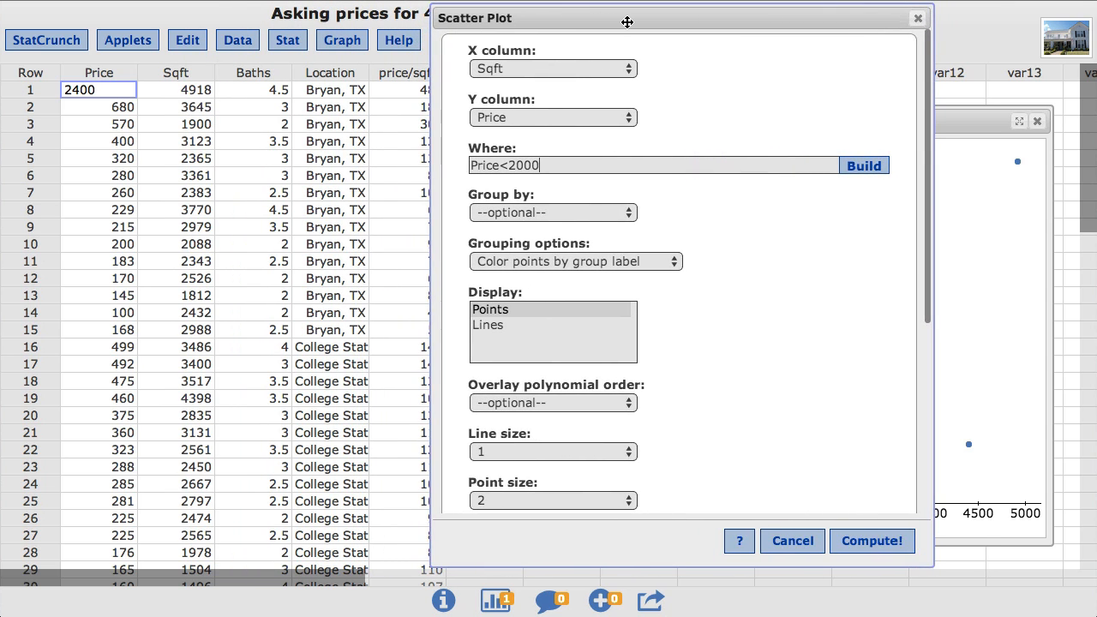
mouse_move(648, 113)
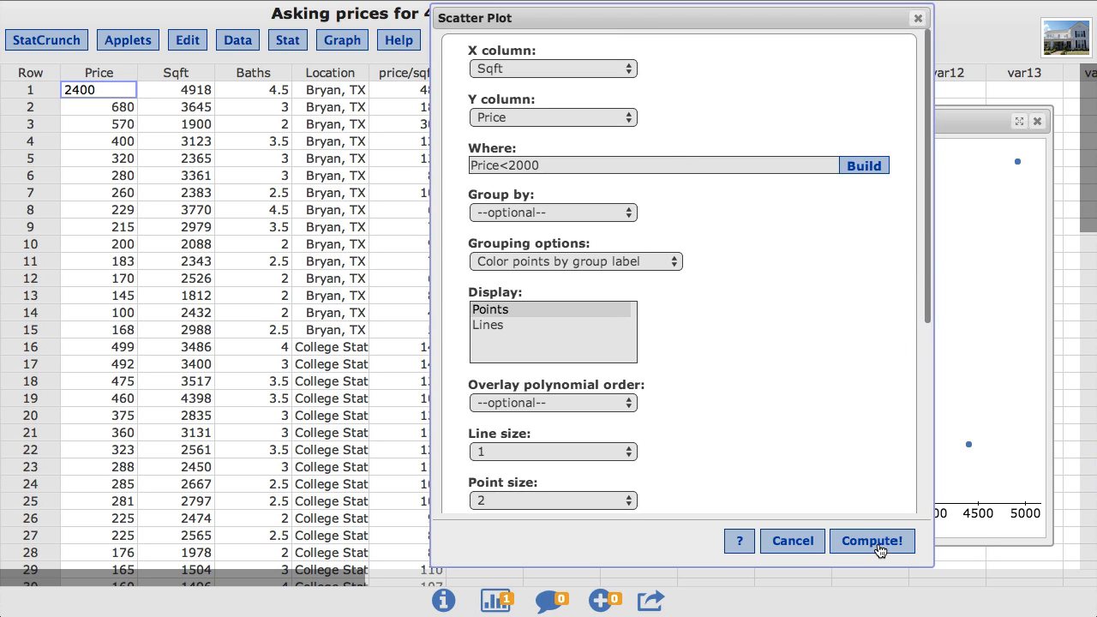
click(870, 541)
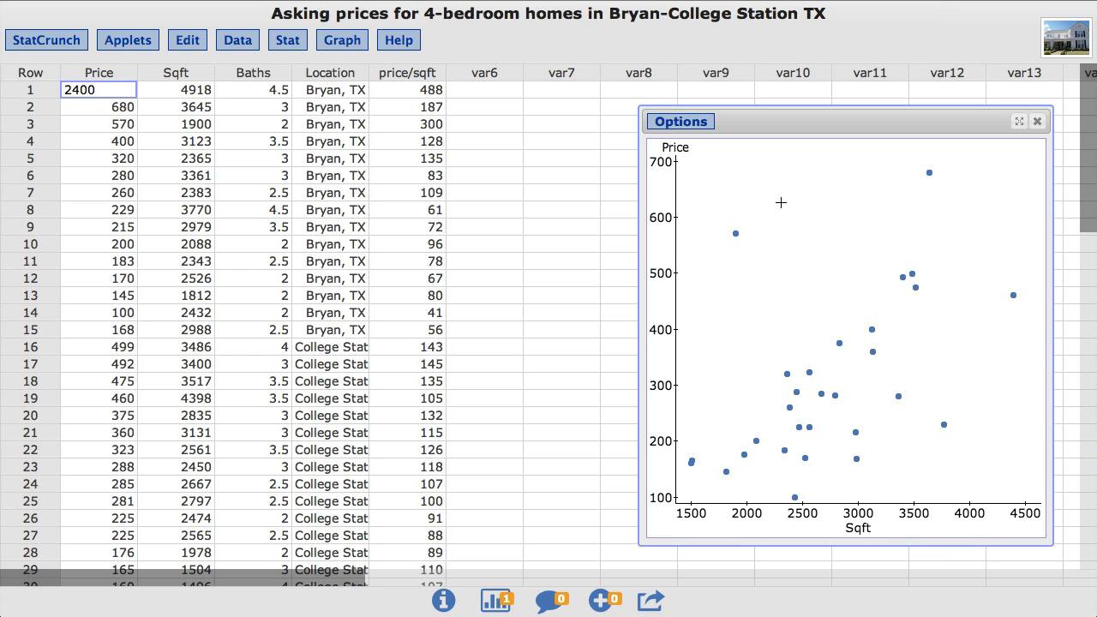
Group the plotted points by Location so Bryan and College Station are colored separately.
click(682, 120)
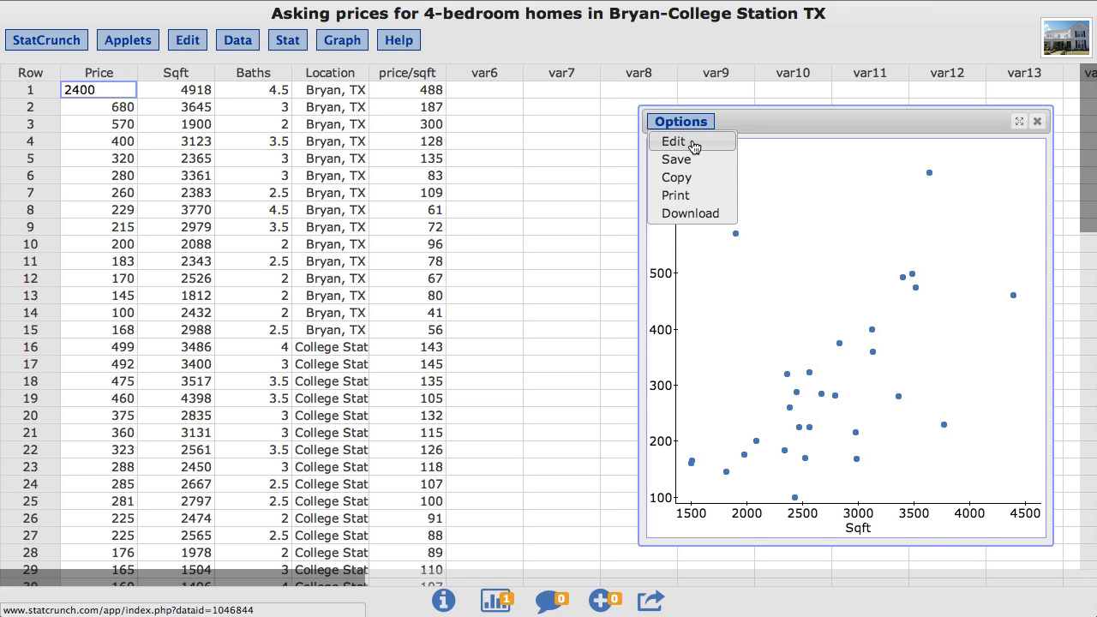
click(672, 141)
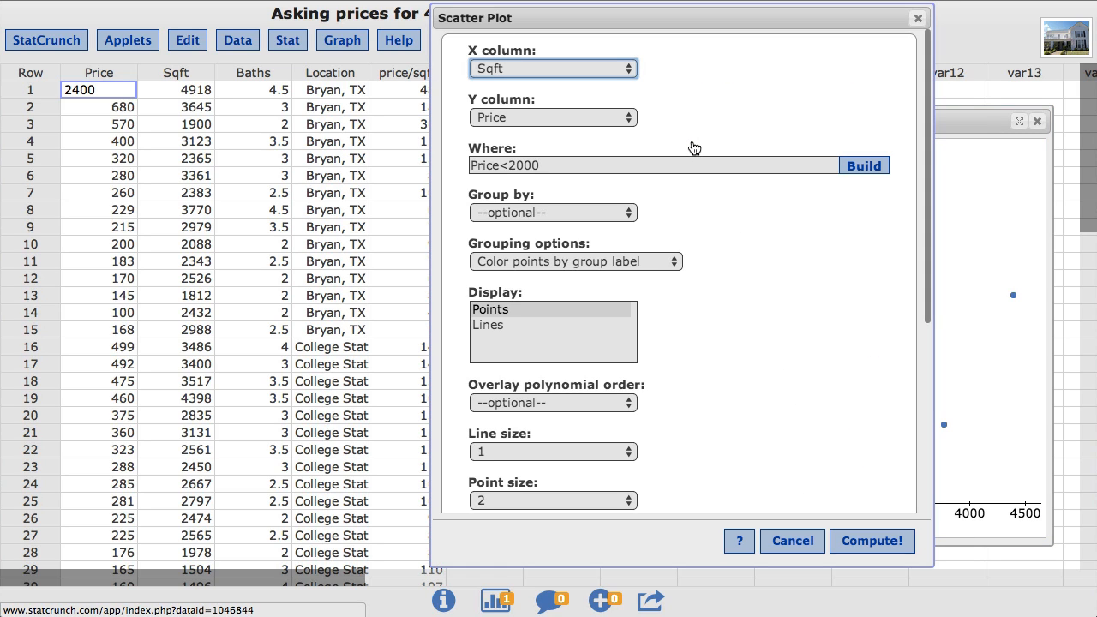
mouse_move(627, 216)
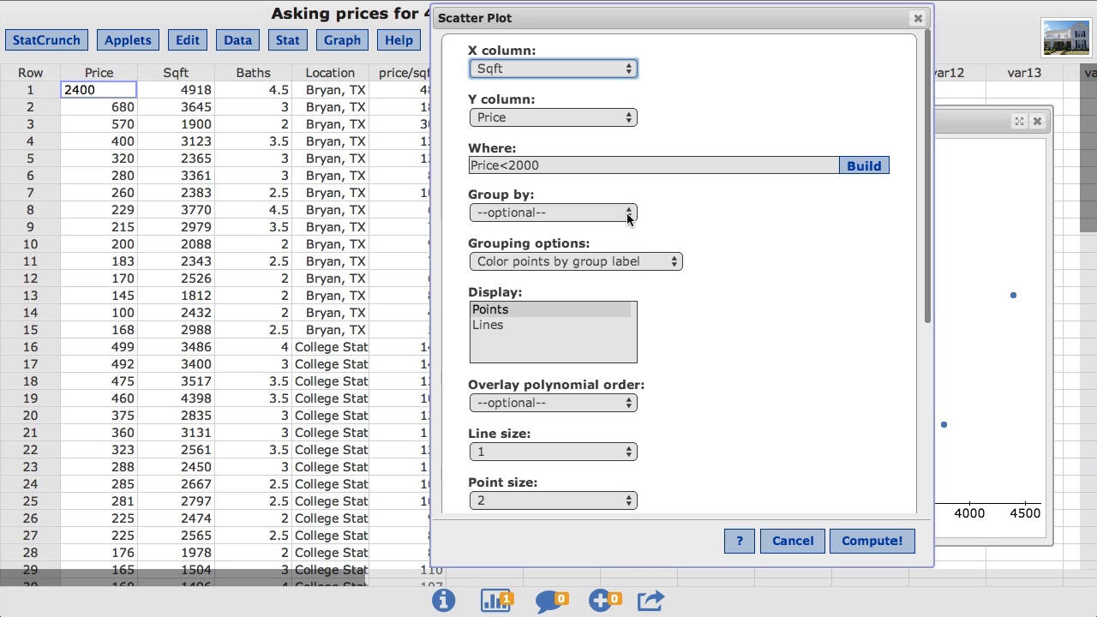
click(552, 213)
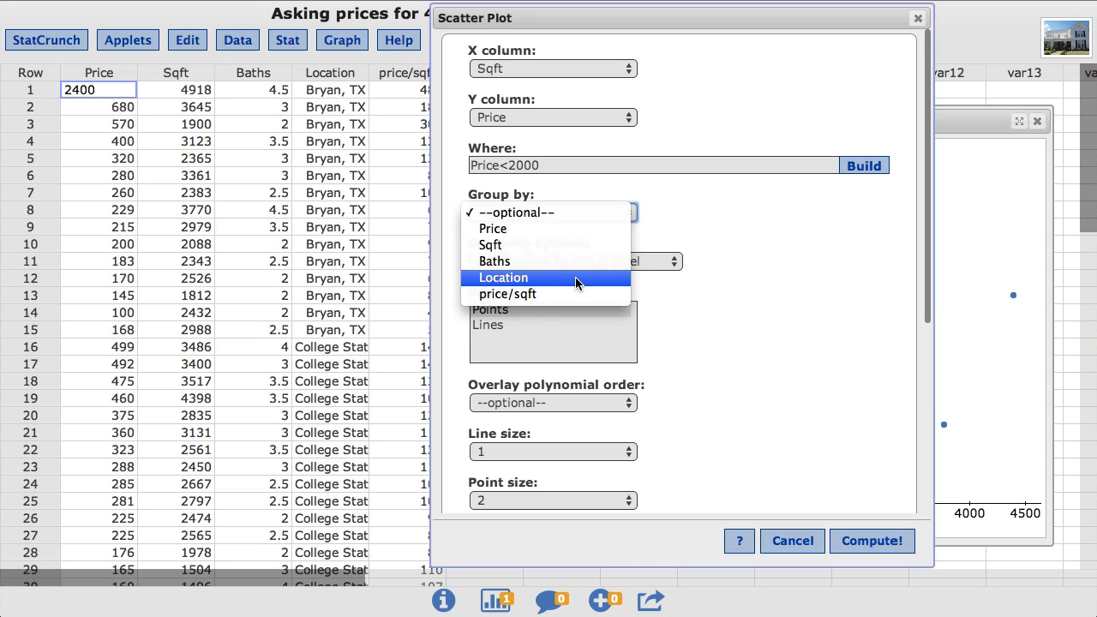
click(503, 278)
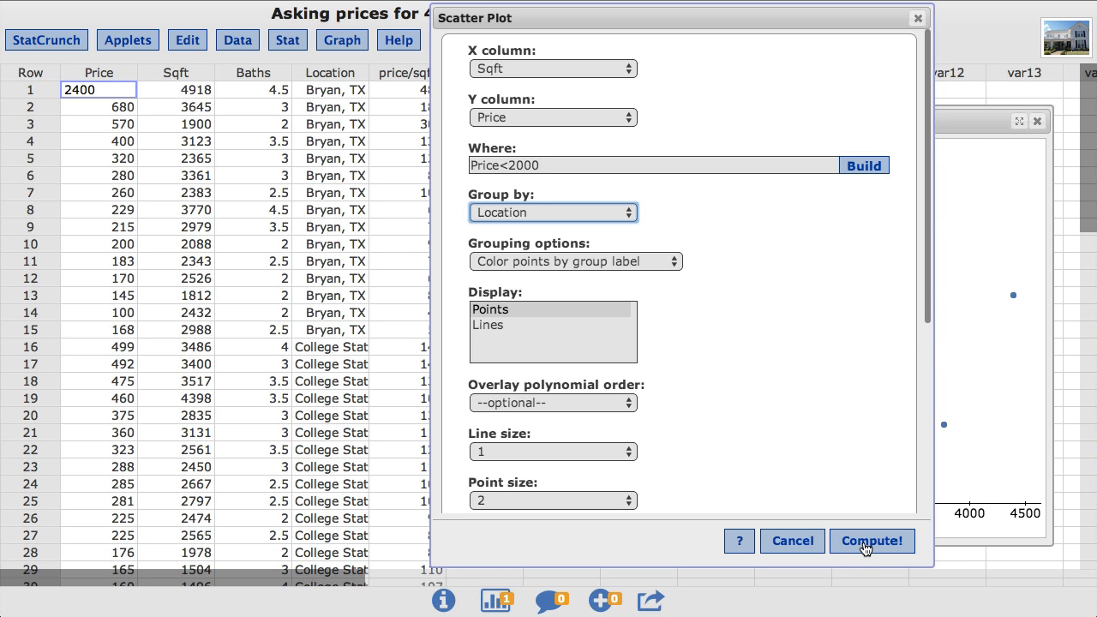
click(873, 542)
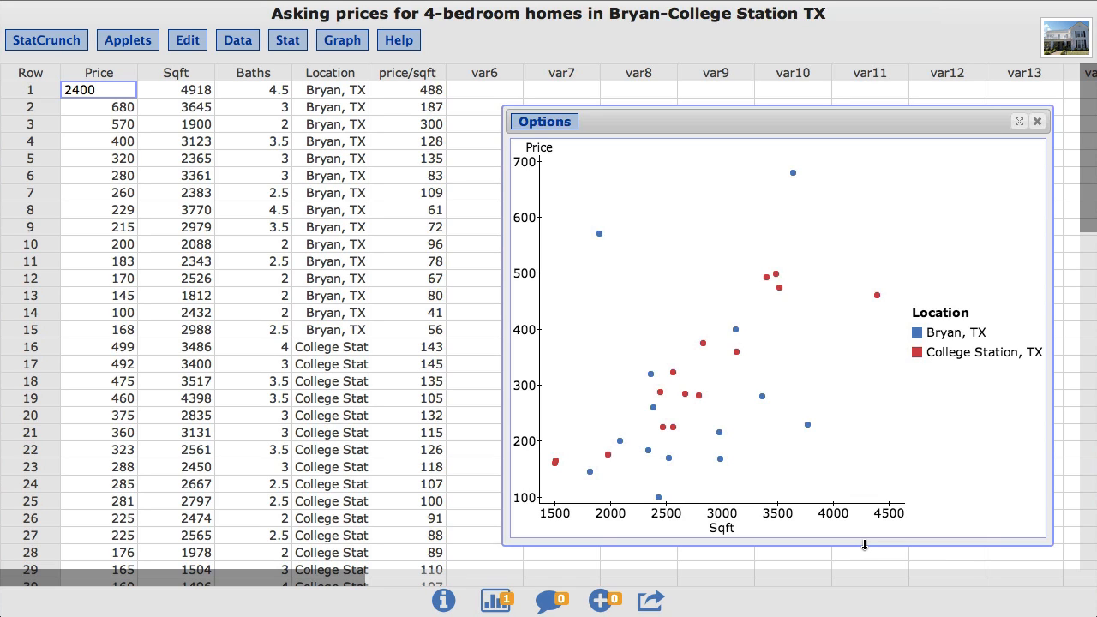
mouse_move(834, 531)
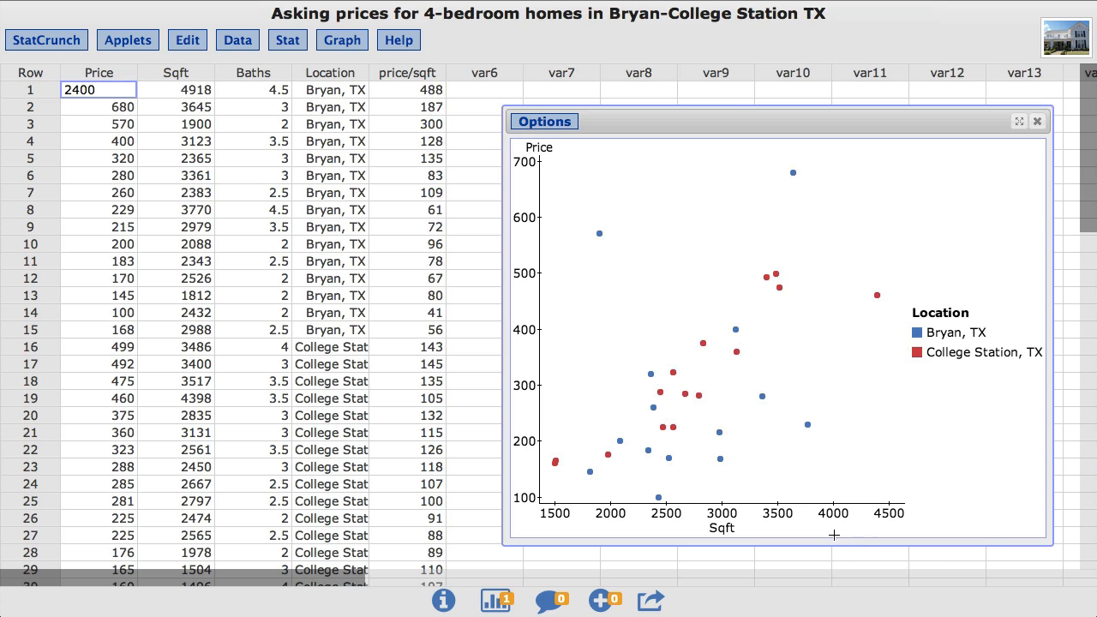
mouse_move(560, 127)
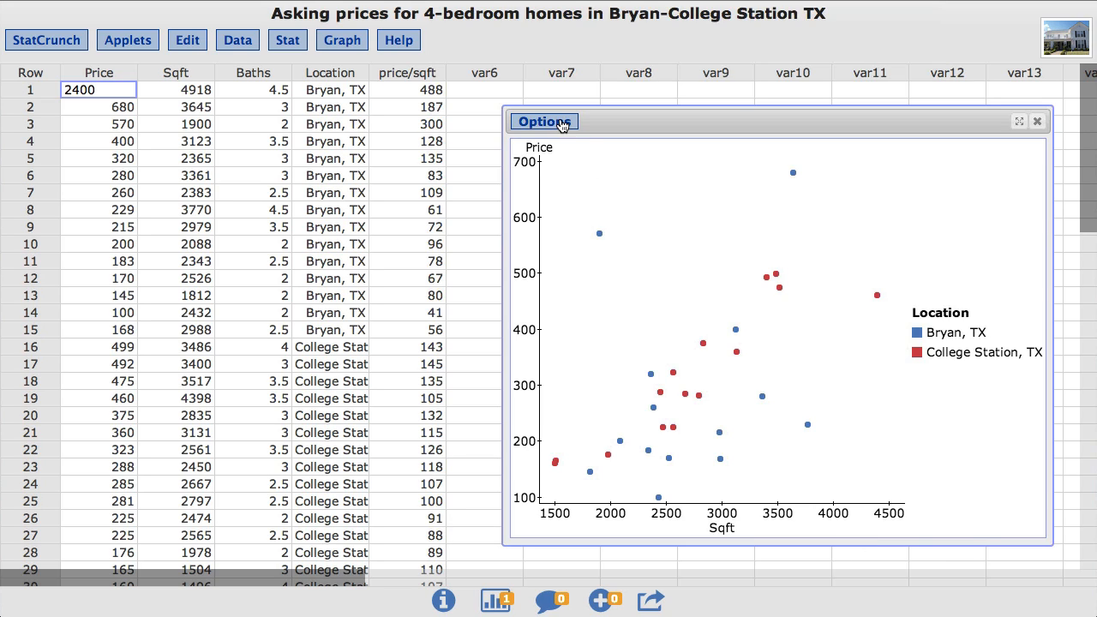
Overlay a polynomial fit of order 1, giving each city its own regression line.
click(543, 120)
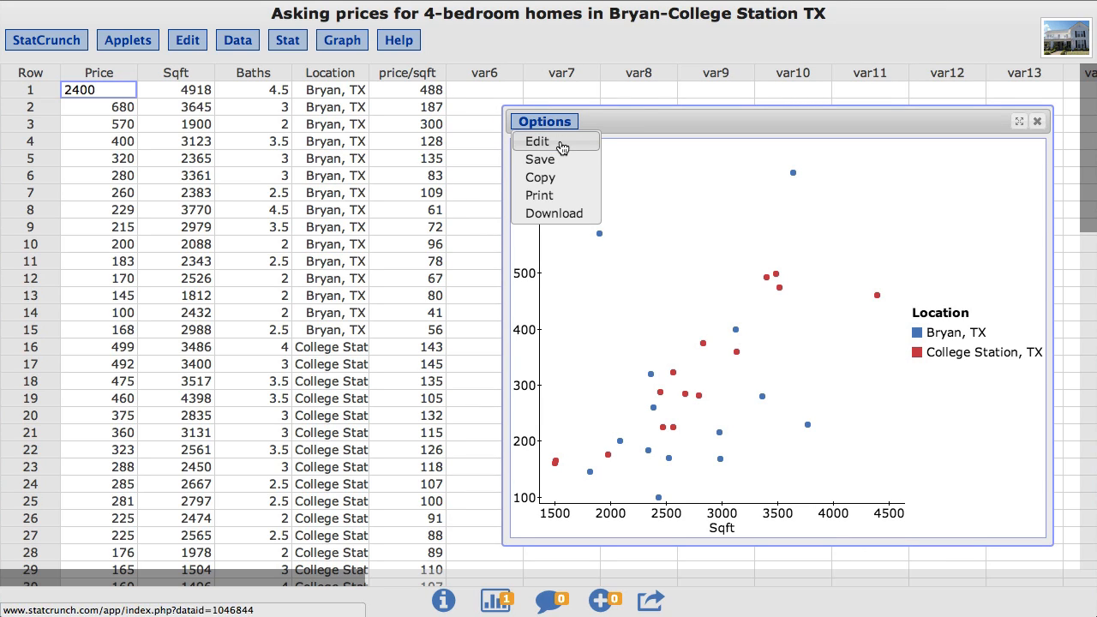
click(536, 140)
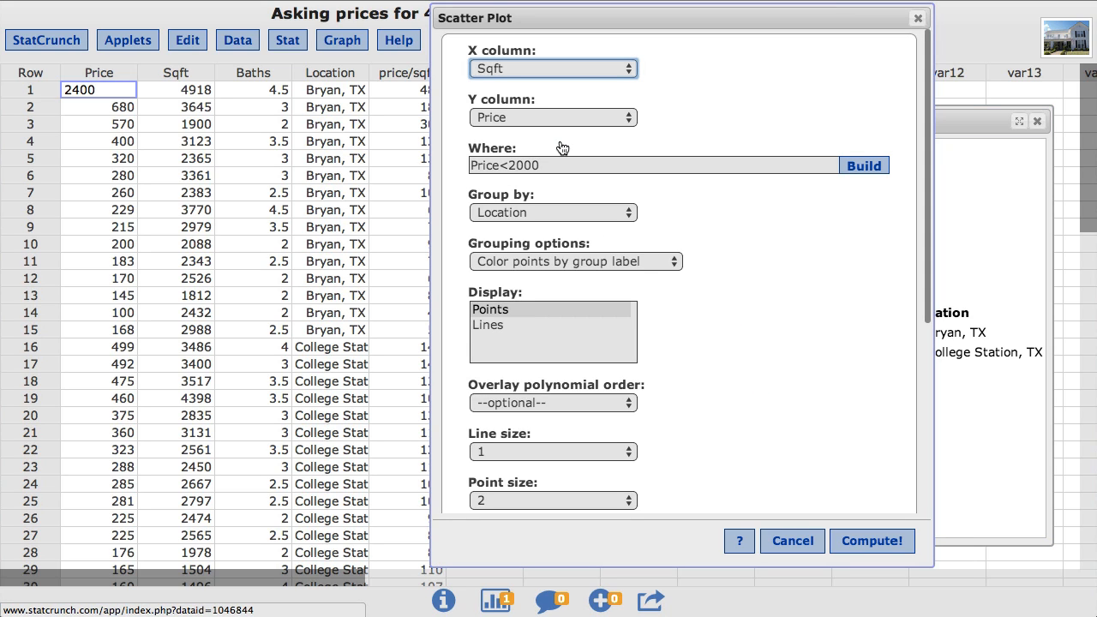
mouse_move(679, 250)
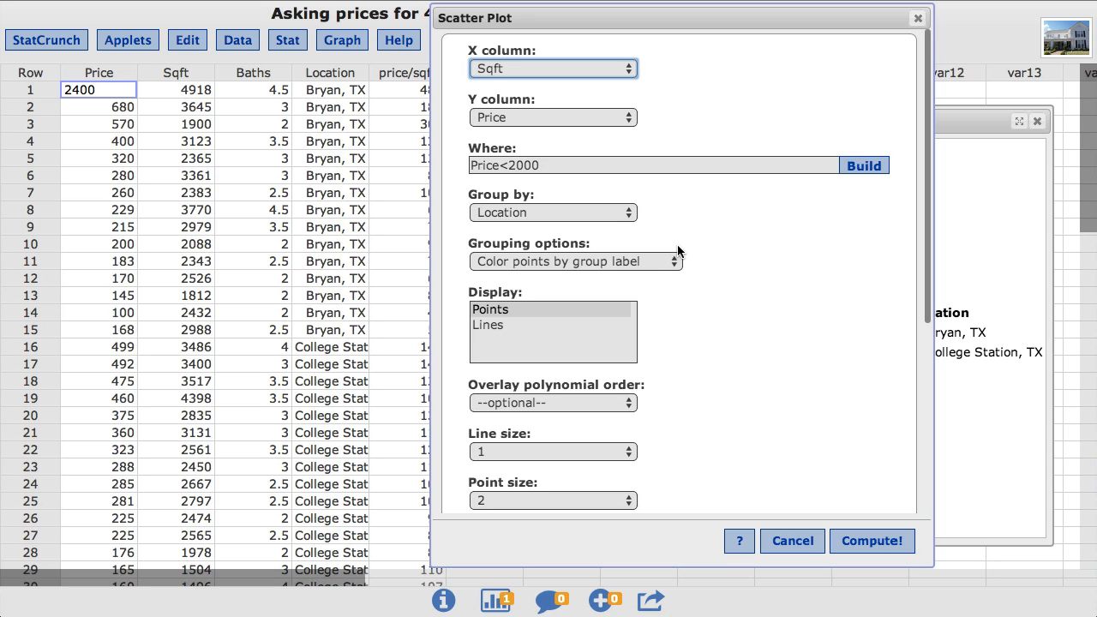
mouse_move(638, 422)
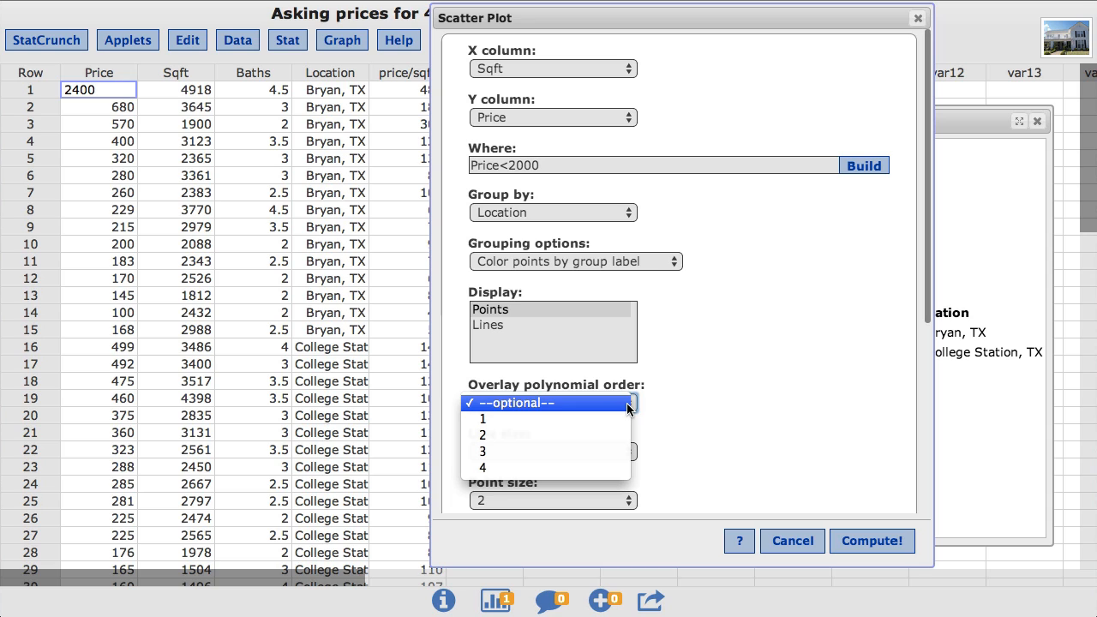
click(483, 418)
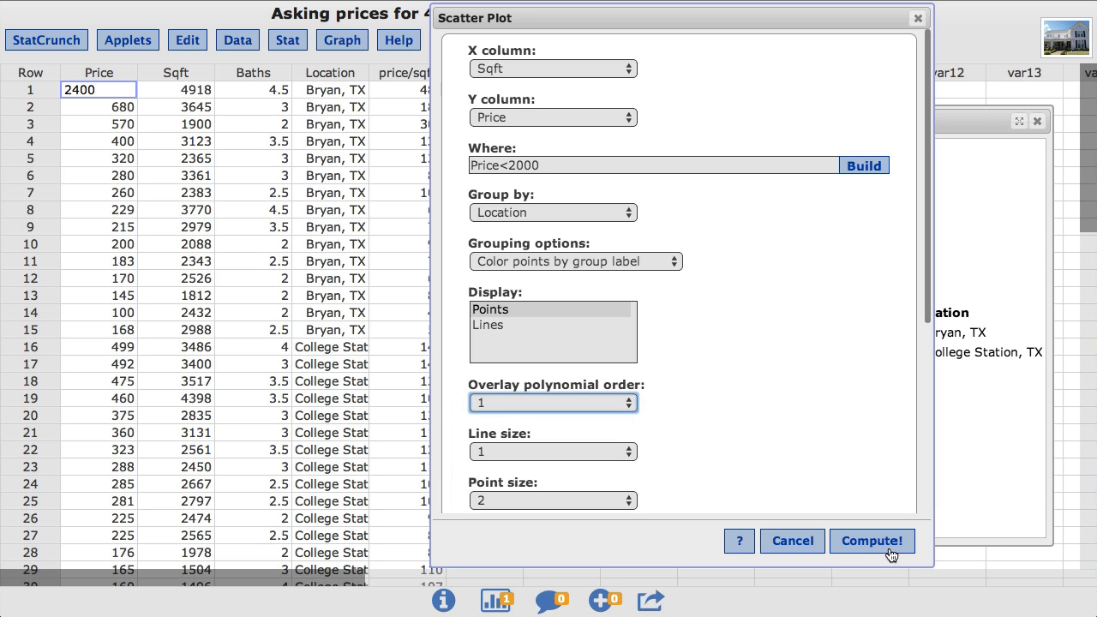
click(872, 541)
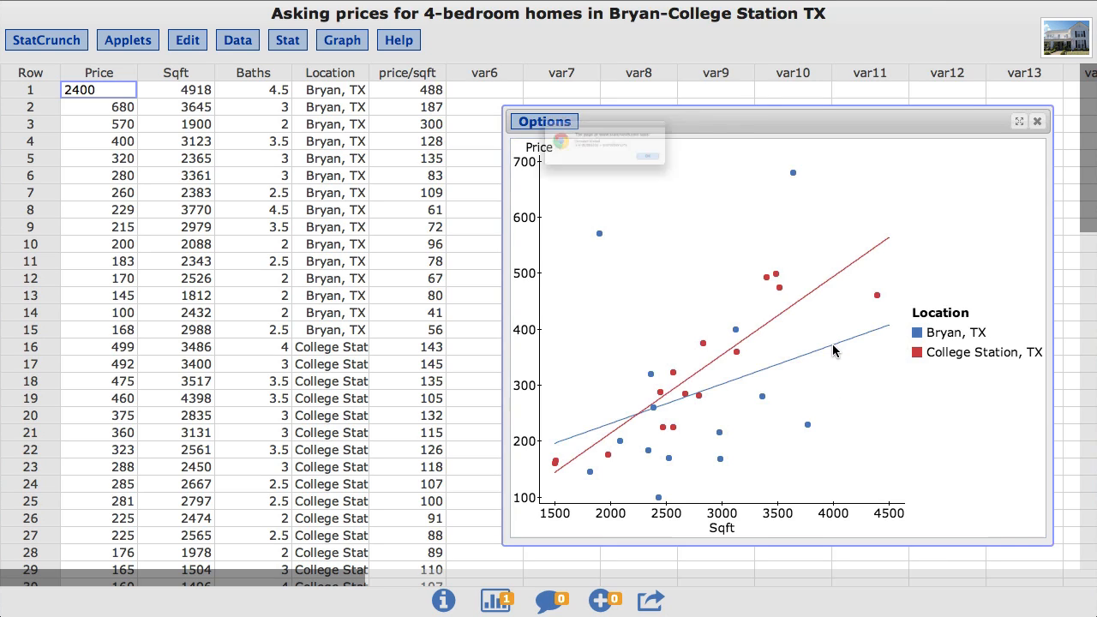
click(831, 349)
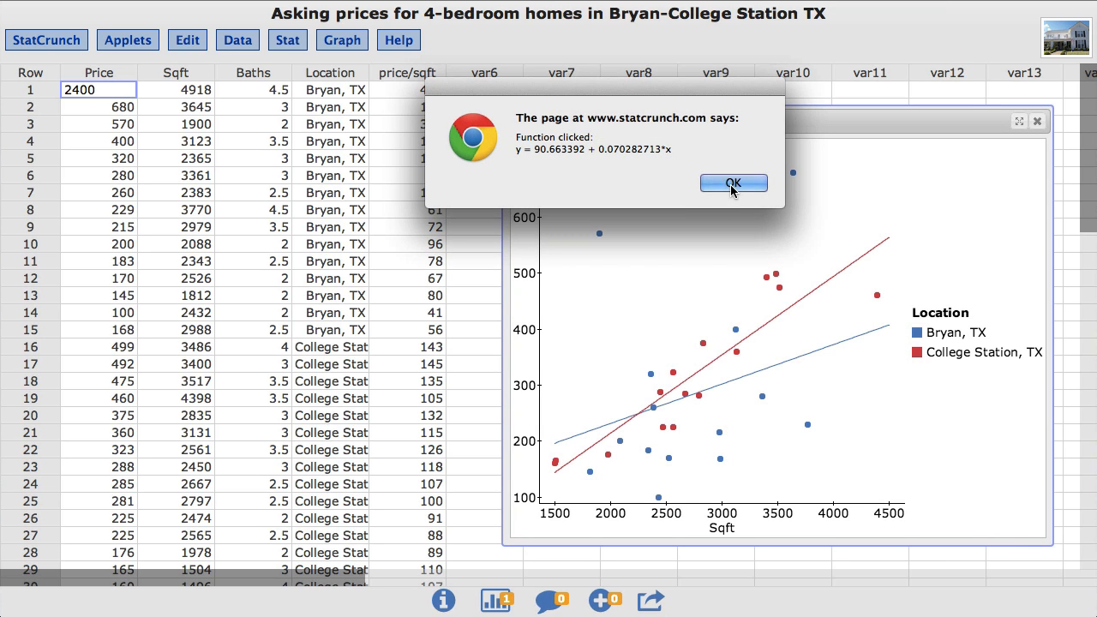
click(733, 182)
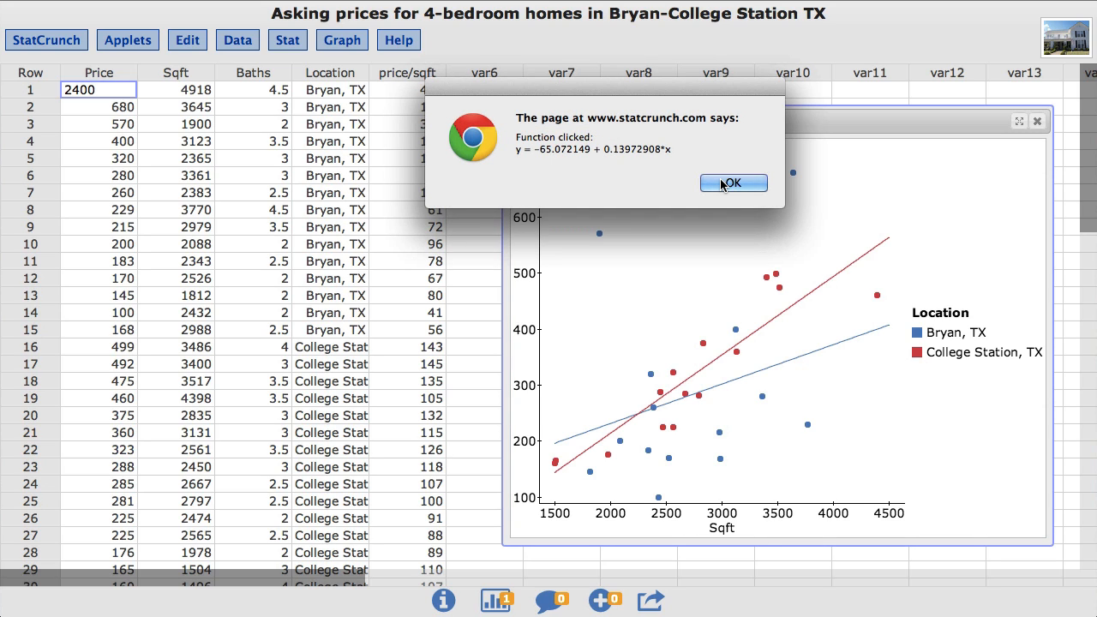
click(733, 181)
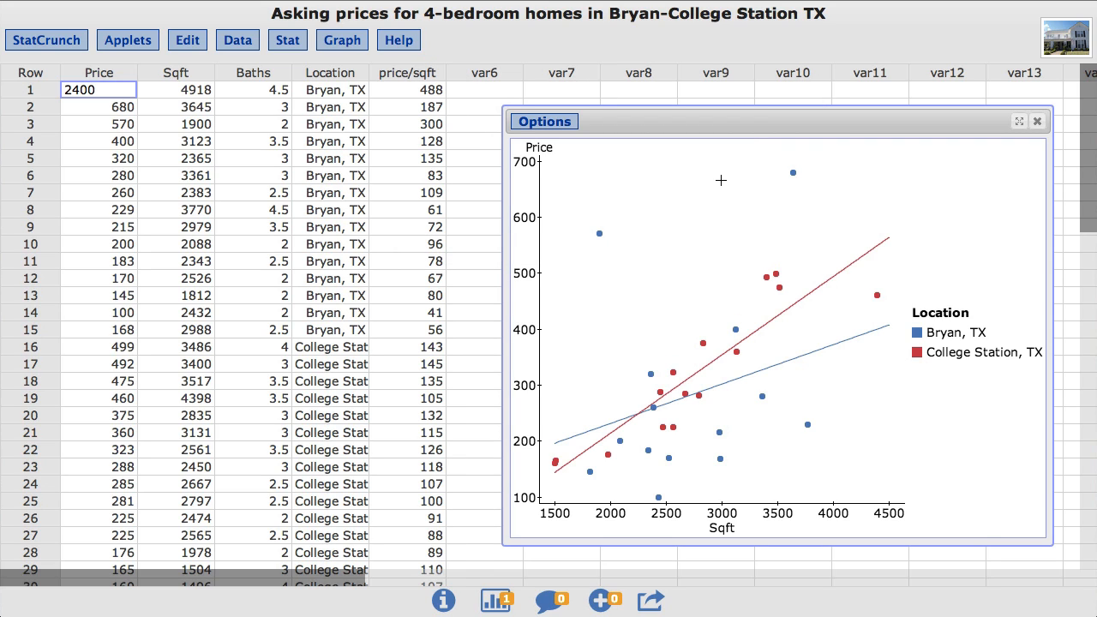